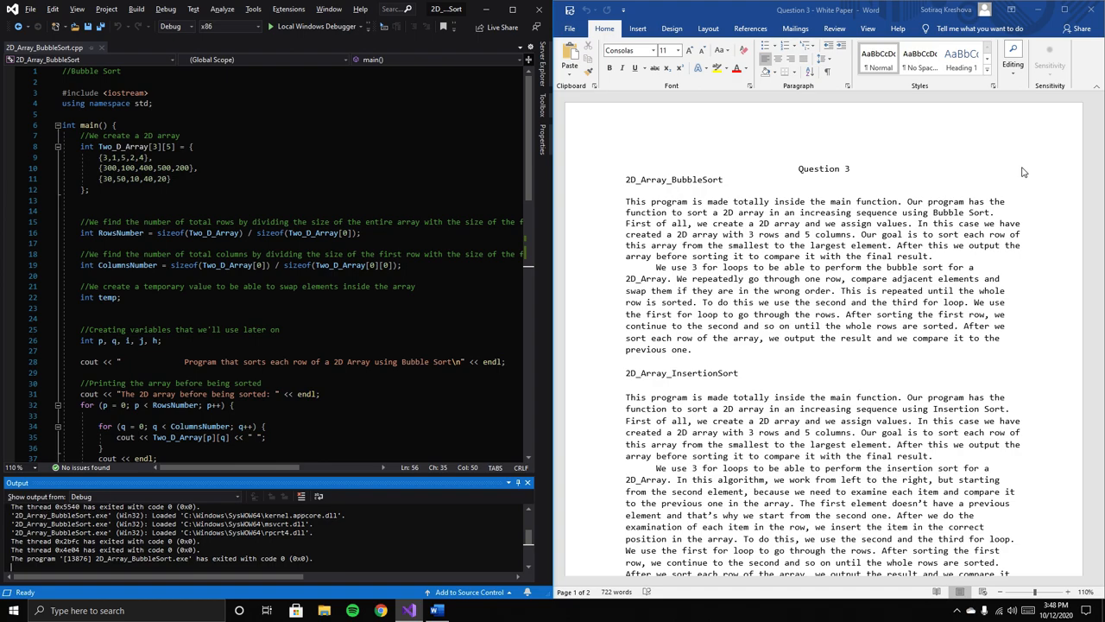
mouse_move(773, 227)
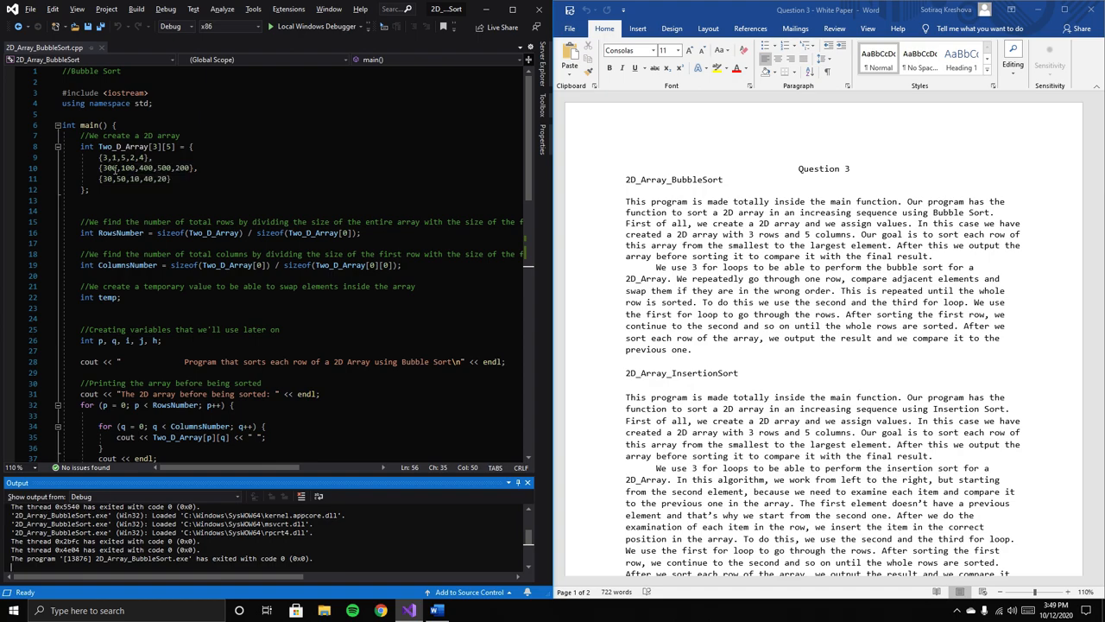
mouse_move(160, 168)
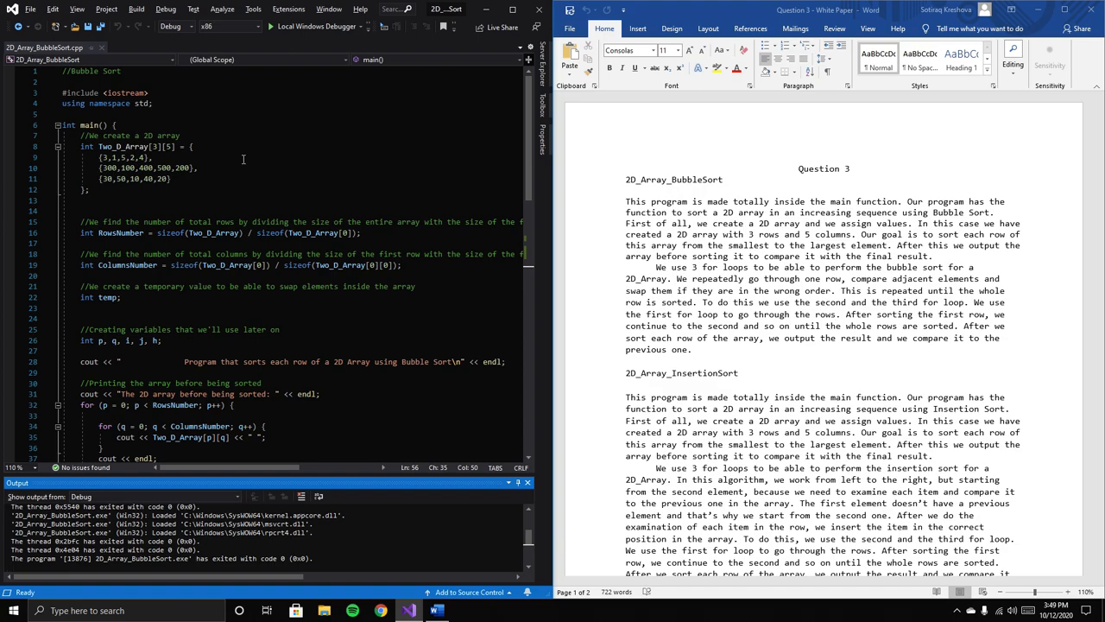
mouse_move(243, 267)
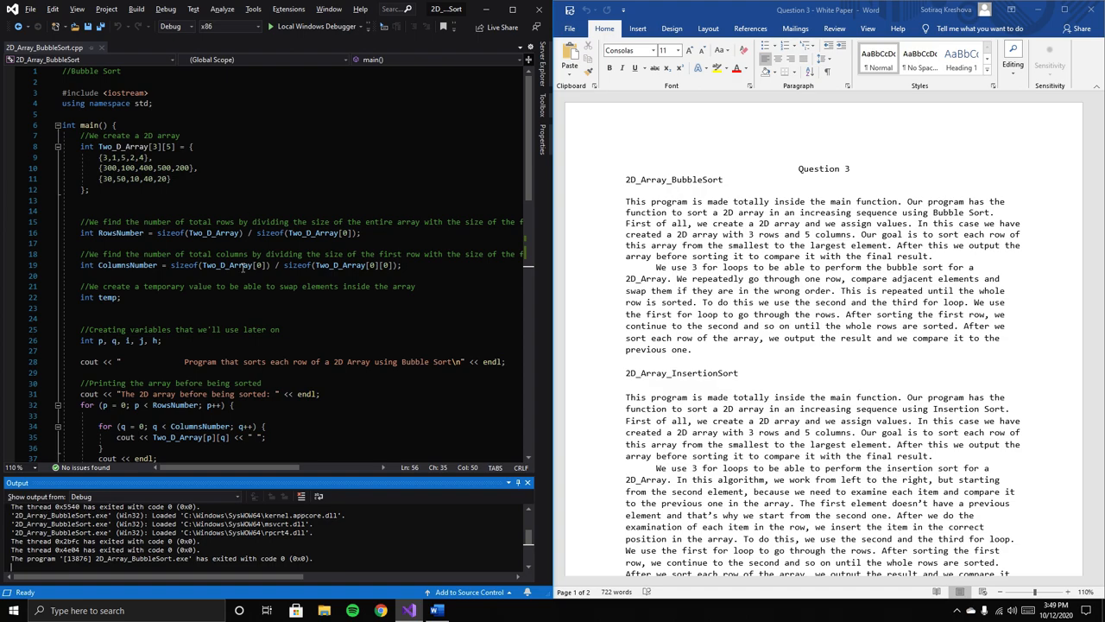
Step: Run the bubble-sort program with Local Windows Debugger to print unsorted and row-sorted arrays
scroll(down, 3)
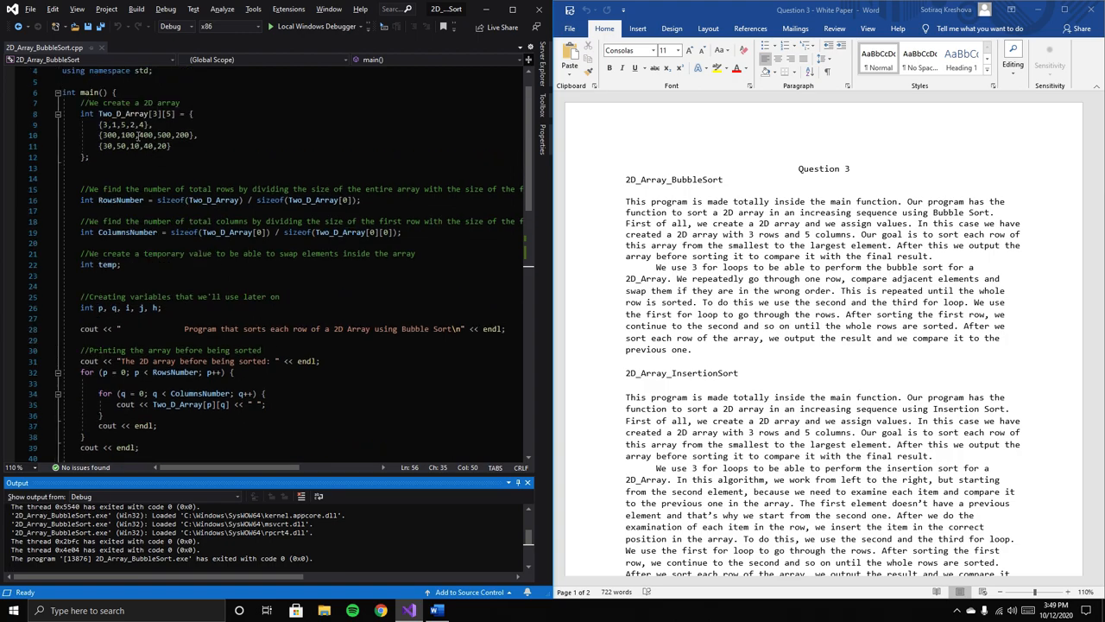
mouse_move(104, 129)
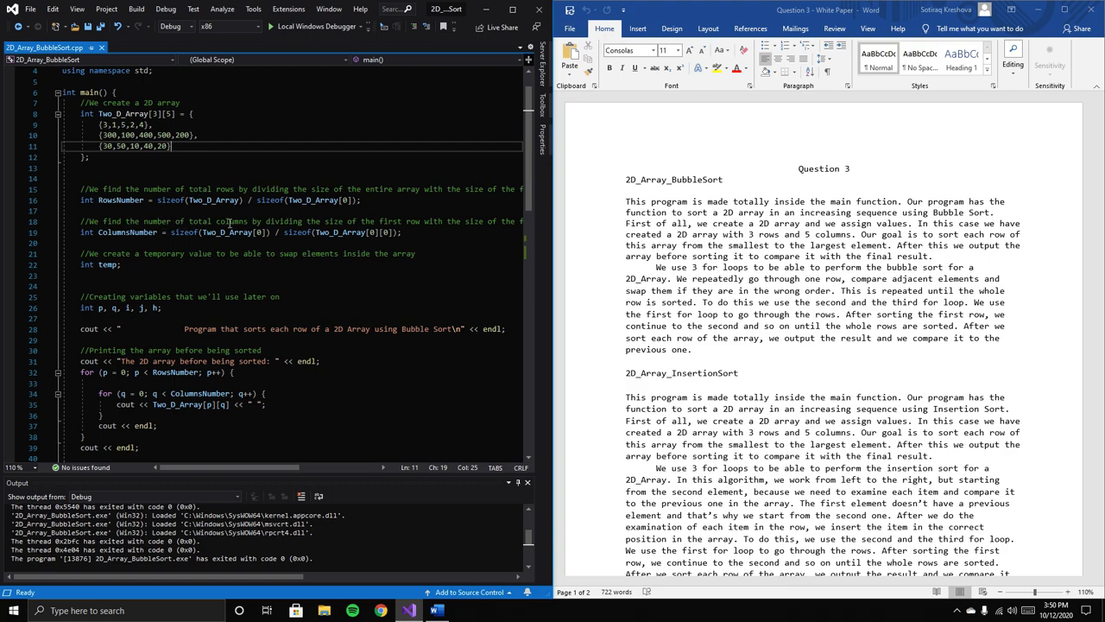
mouse_move(228, 249)
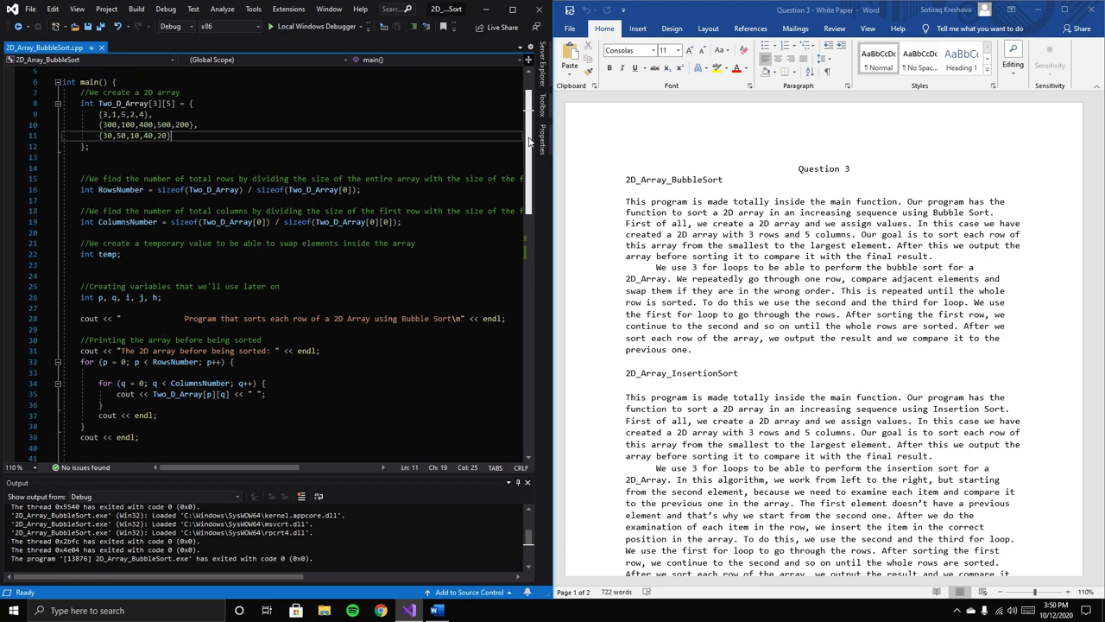
scroll(down, 3)
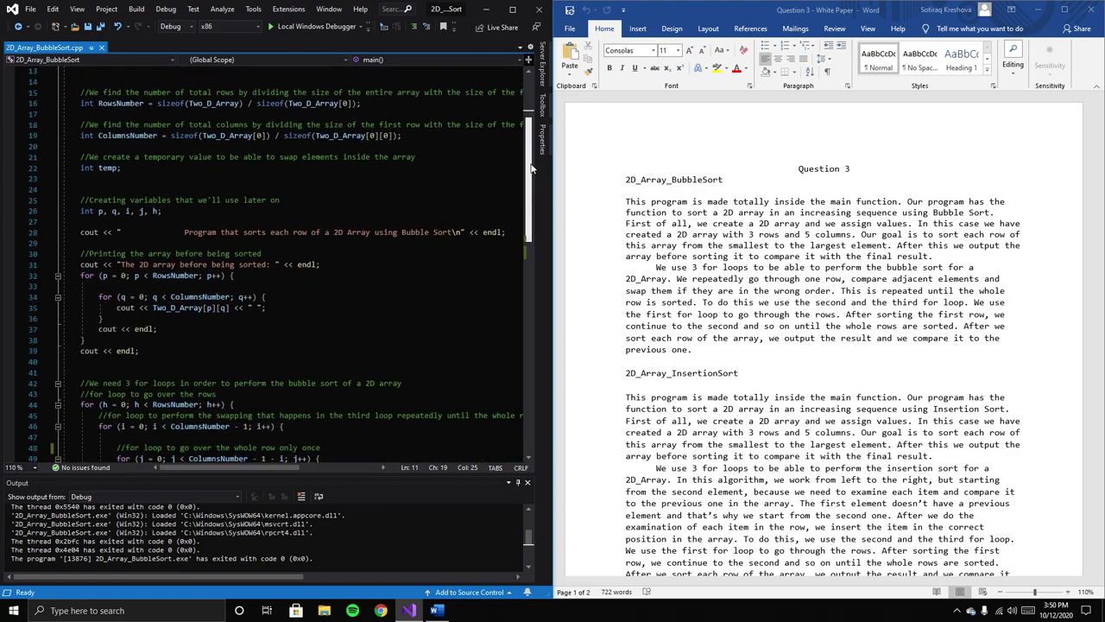
scroll(down, 3)
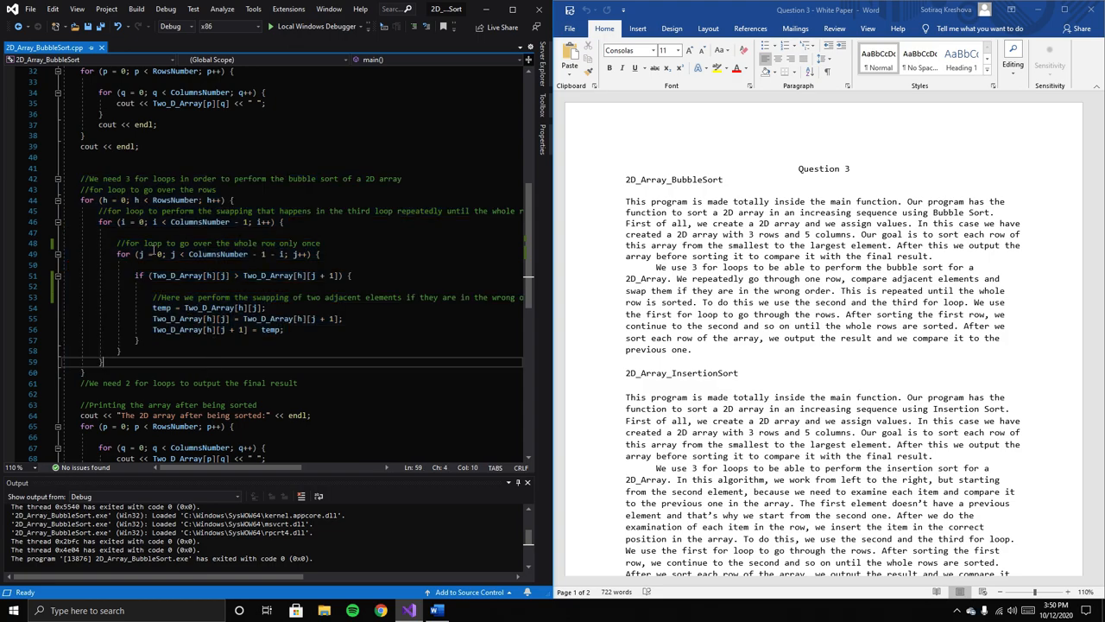
mouse_move(377, 170)
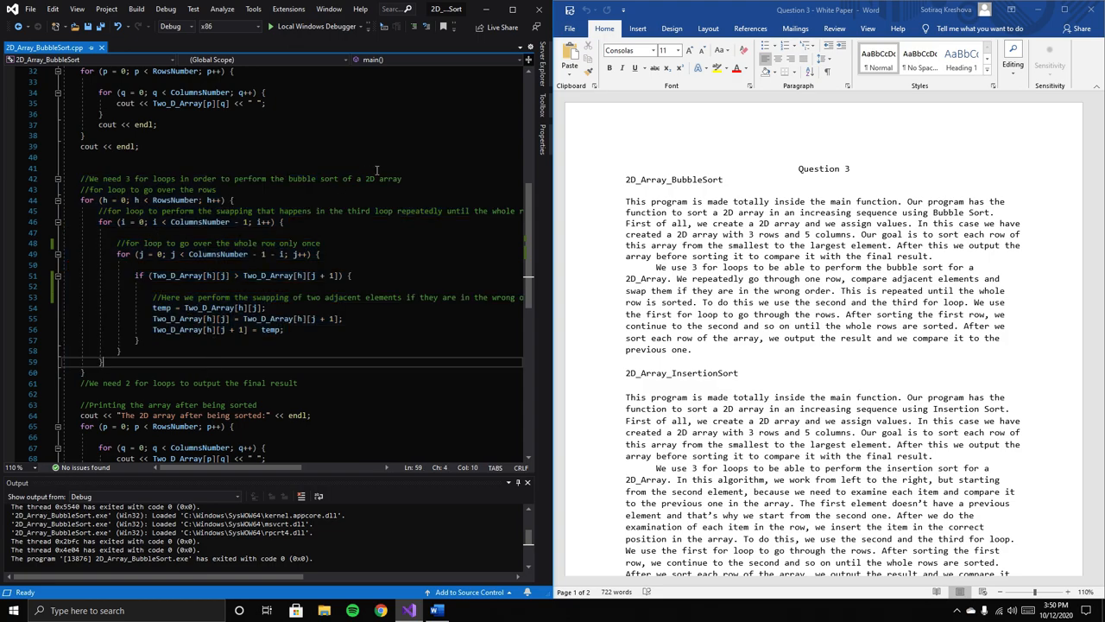
mouse_move(385, 156)
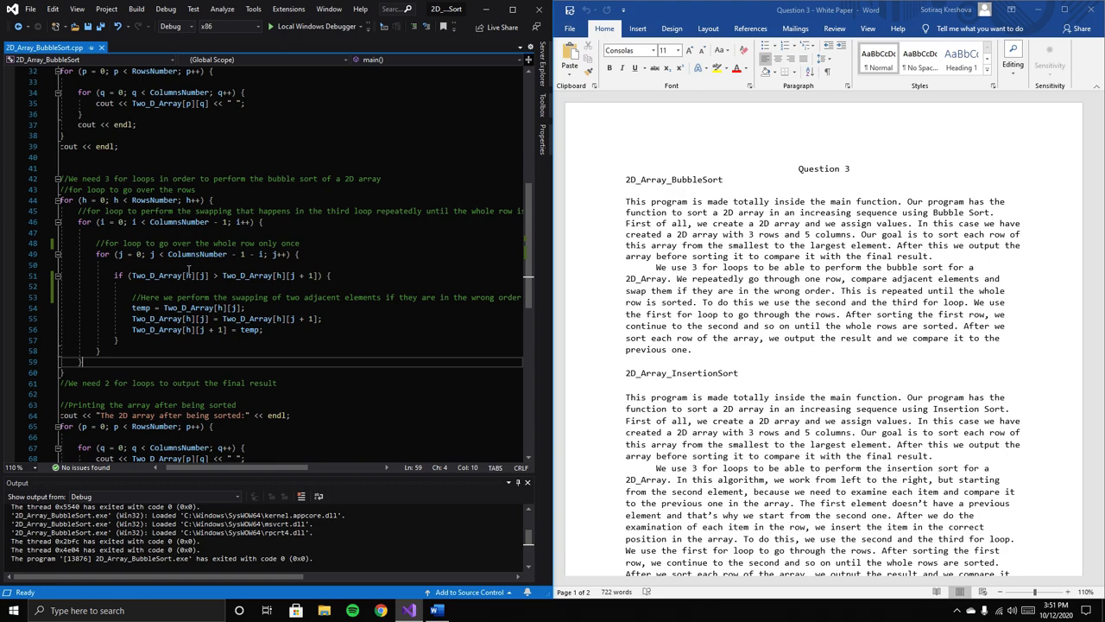
mouse_move(181, 275)
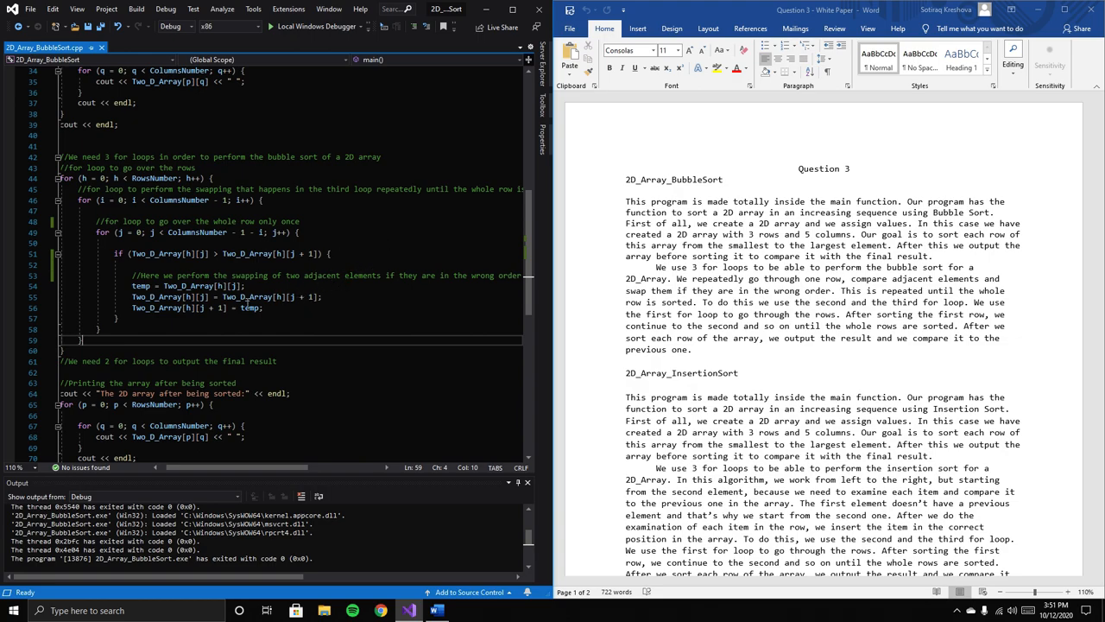
mouse_move(149, 288)
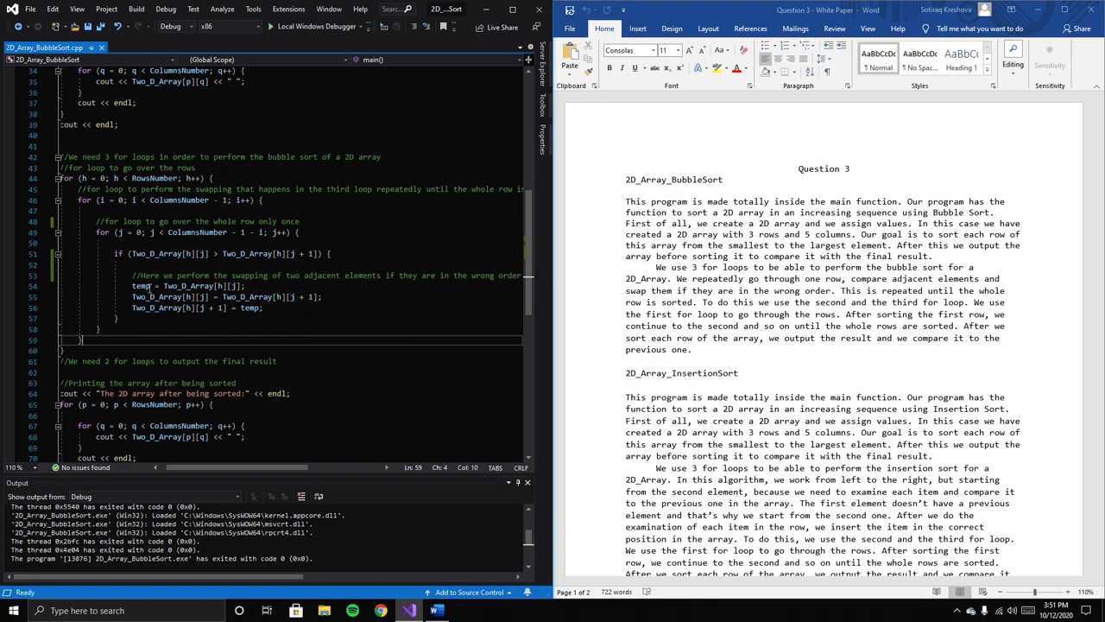
mouse_move(143, 285)
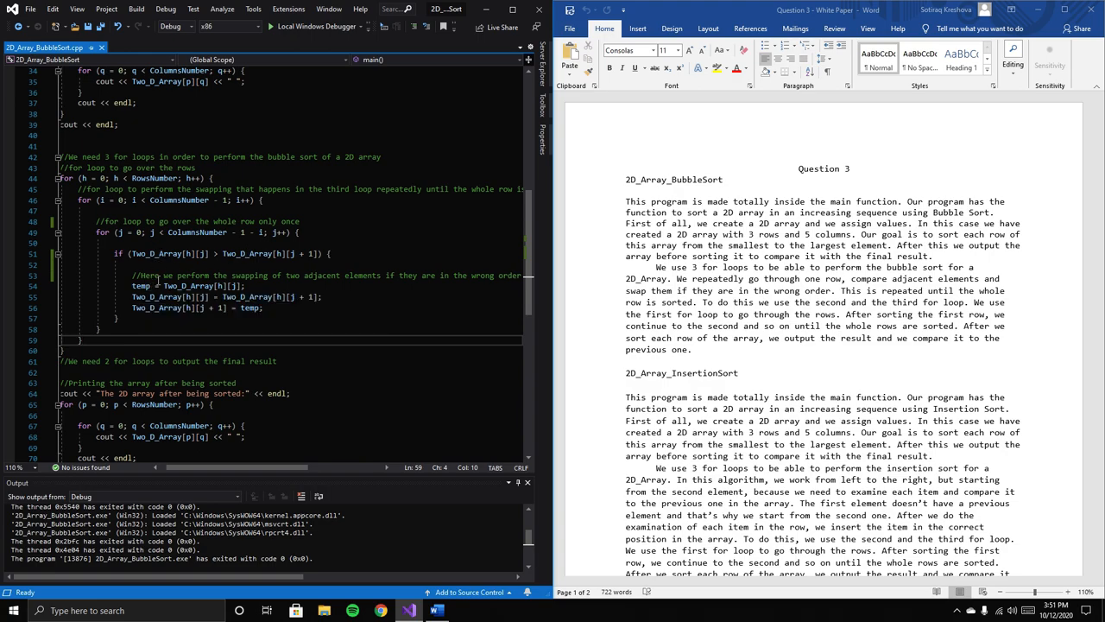
mouse_move(241, 253)
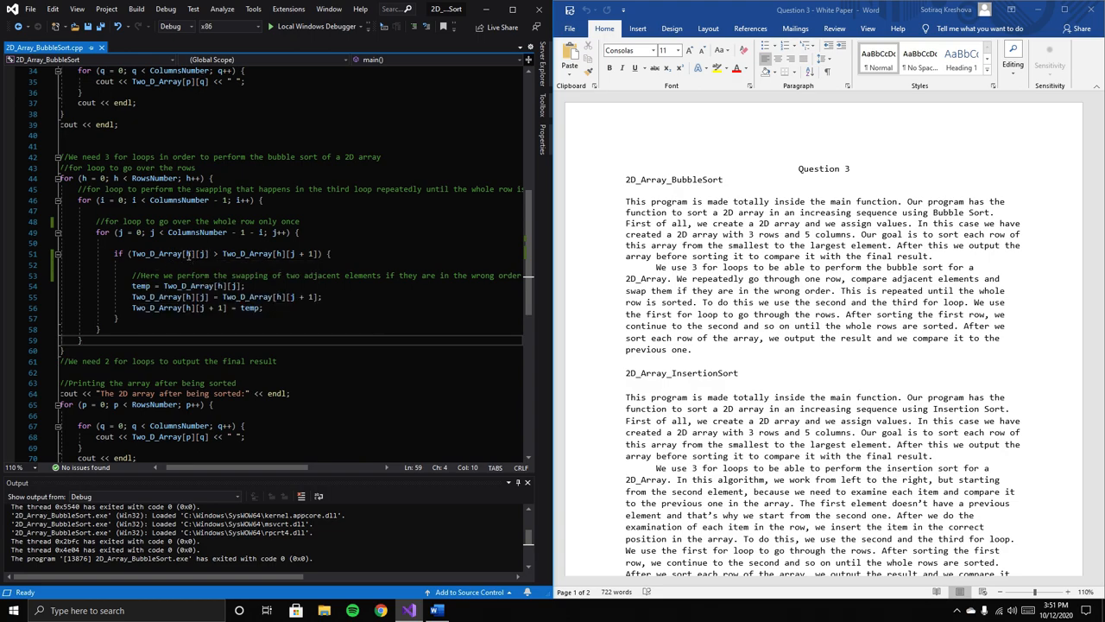
mouse_move(160, 253)
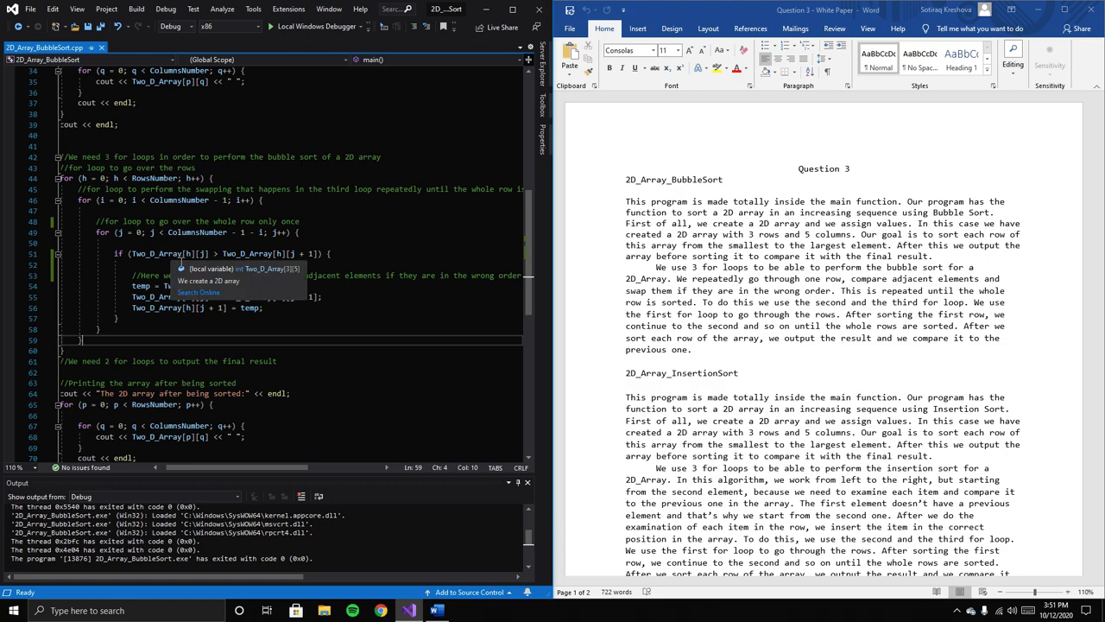
mouse_move(250, 309)
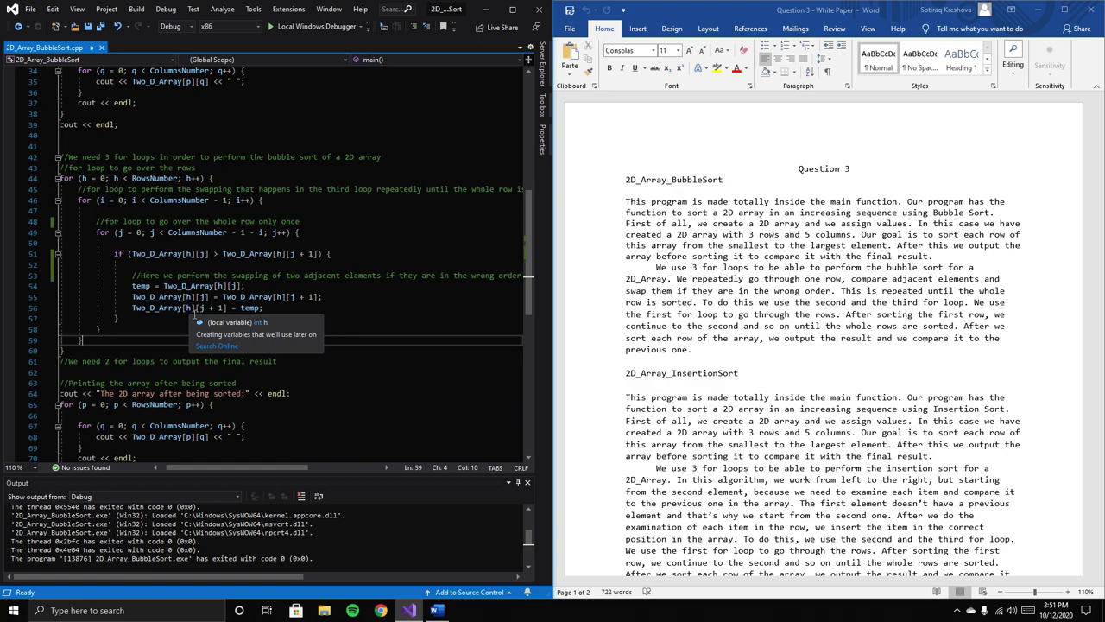
mouse_move(291, 275)
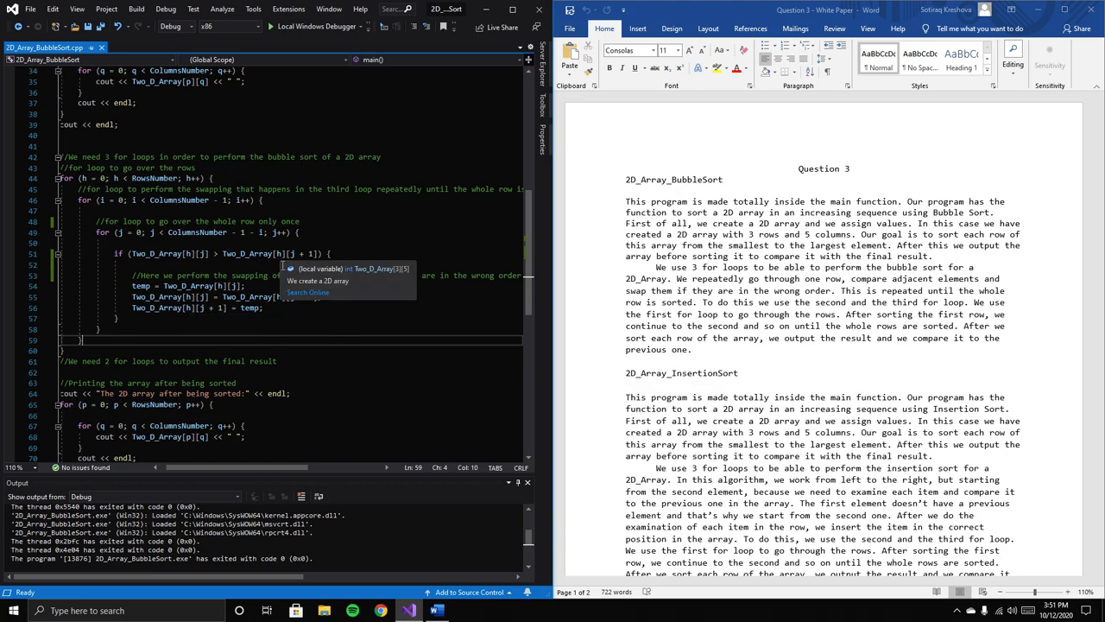
mouse_move(151, 285)
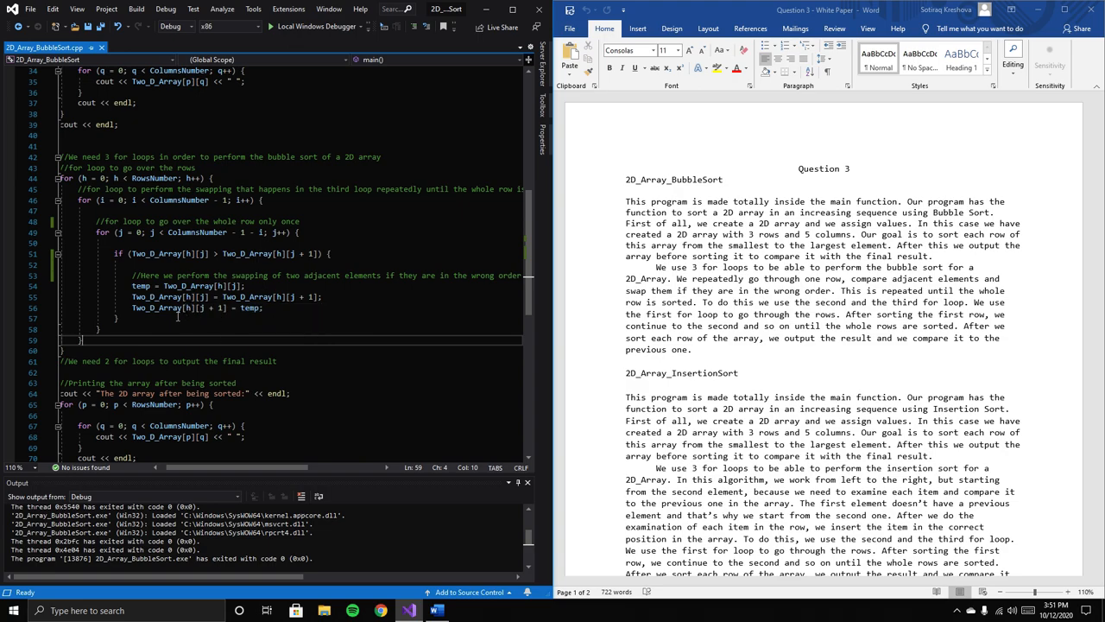
mouse_move(250, 307)
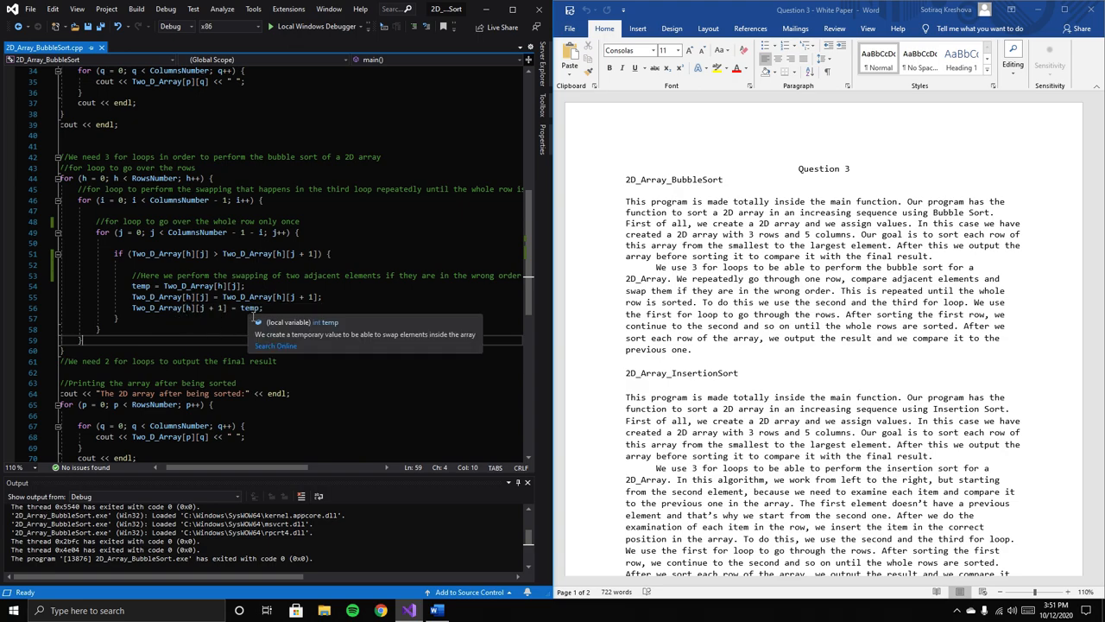
mouse_move(160, 308)
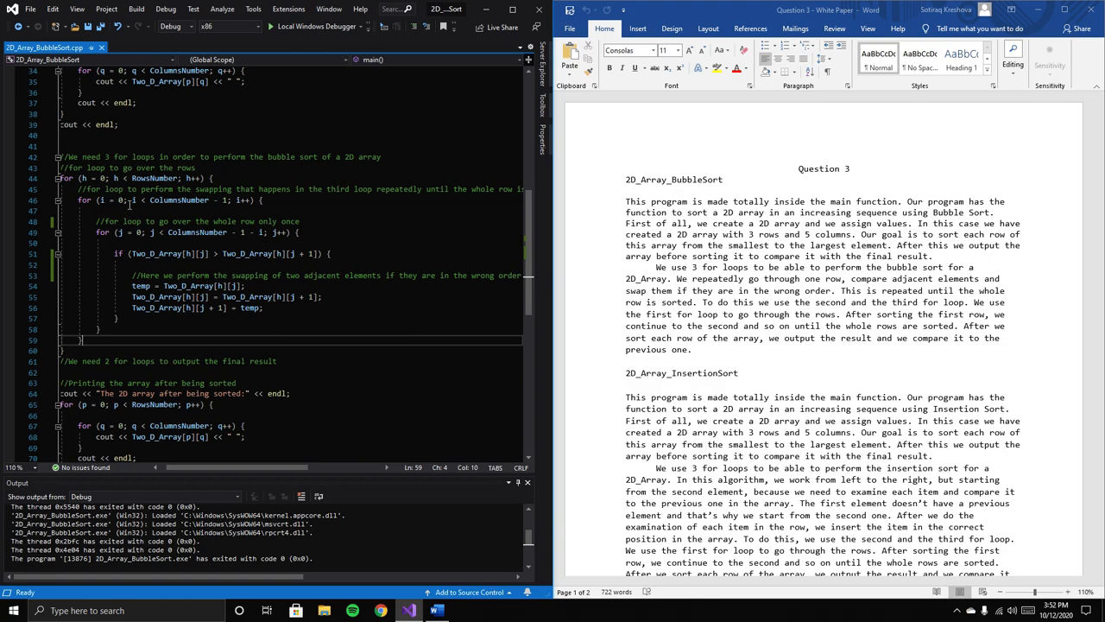
mouse_move(247, 201)
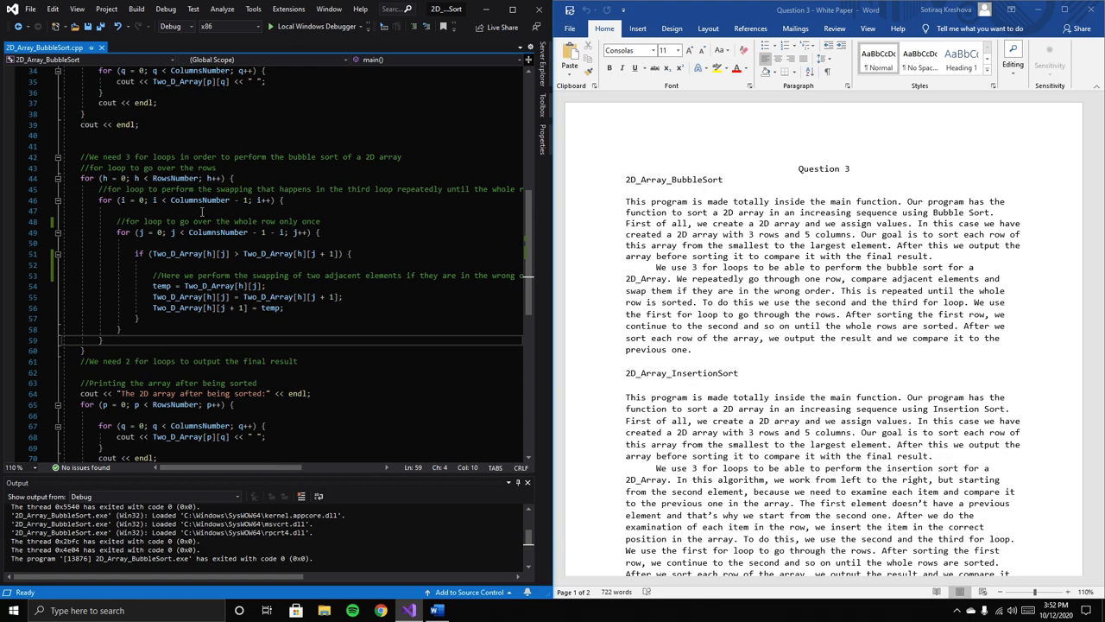
mouse_move(341, 208)
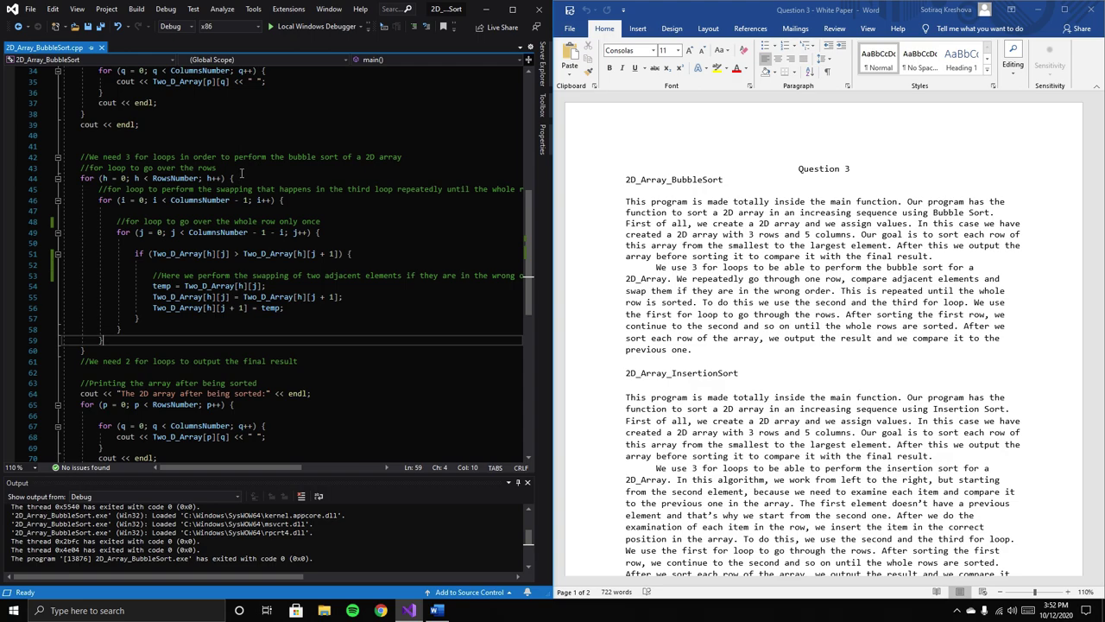
mouse_move(269, 182)
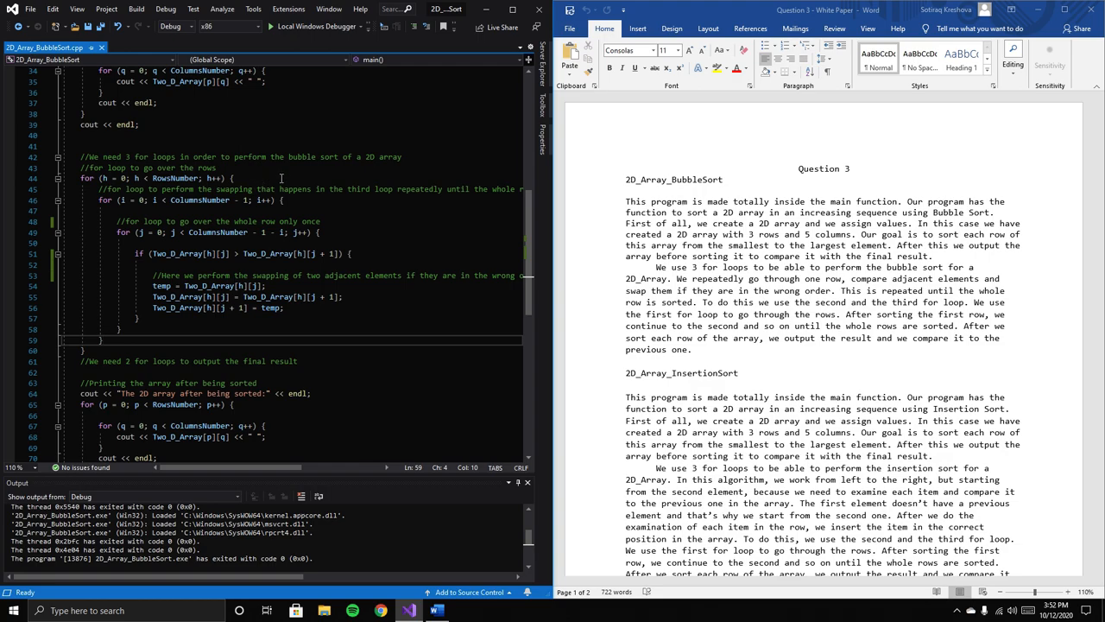
mouse_move(287, 222)
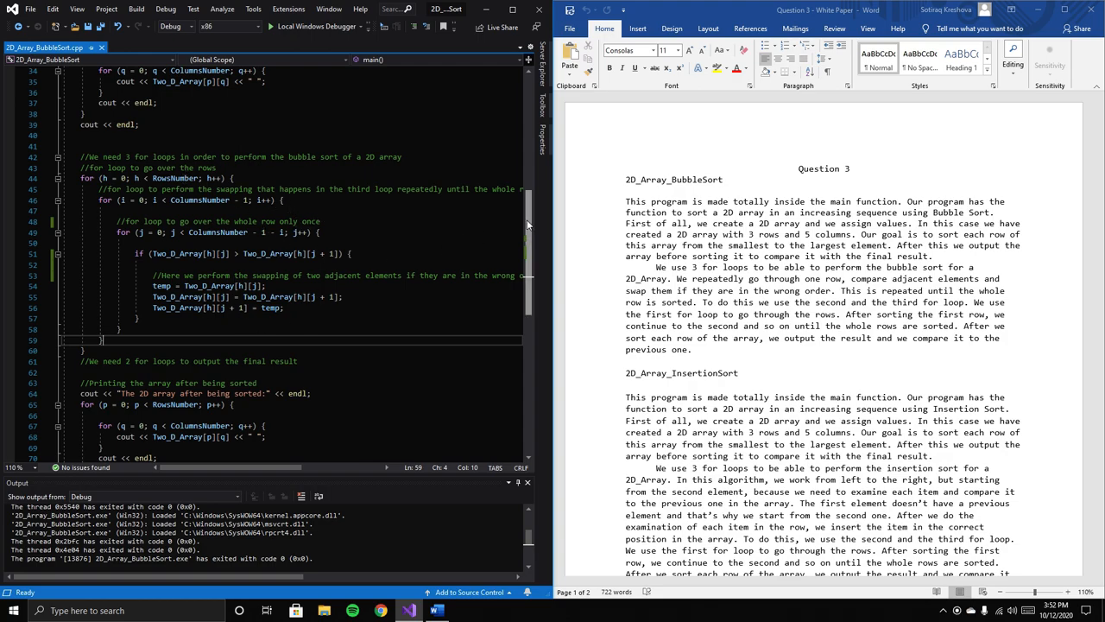
scroll(down, 3)
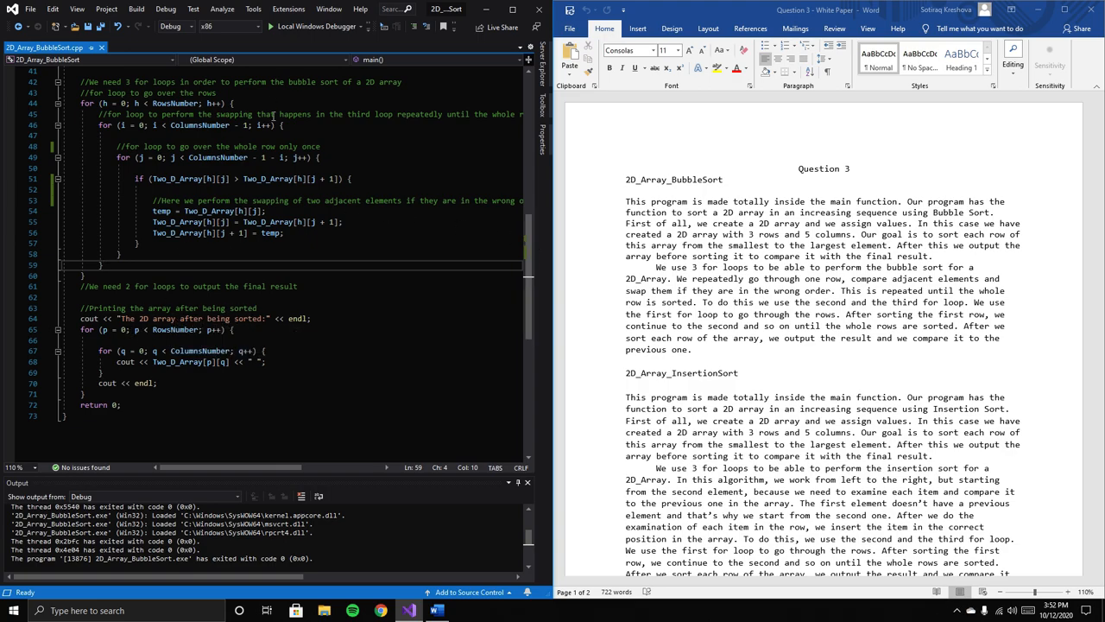
click(316, 26)
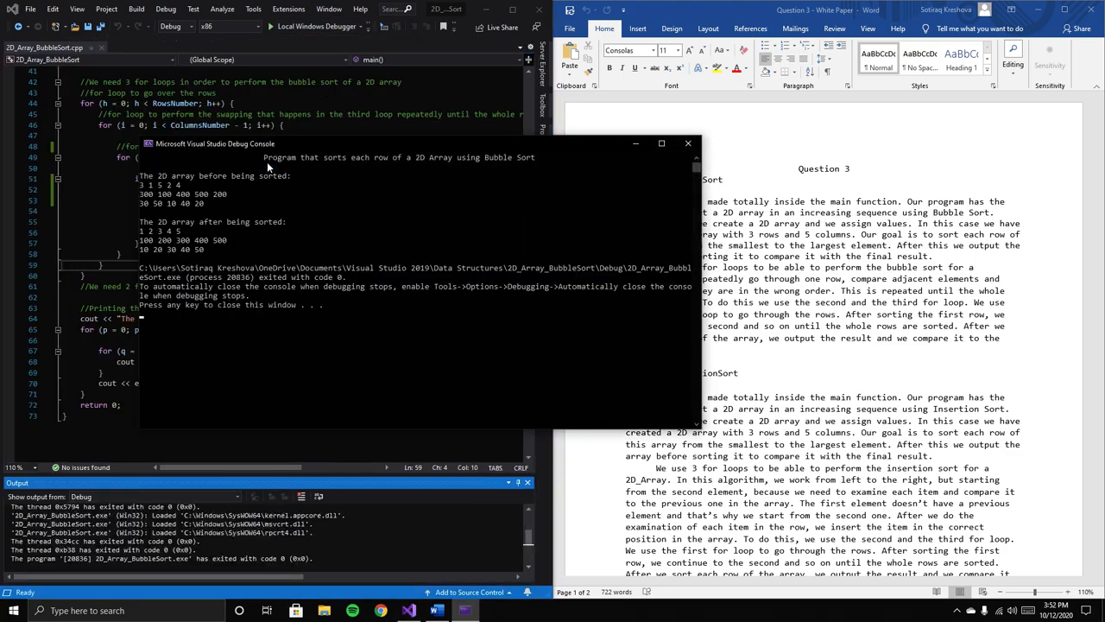